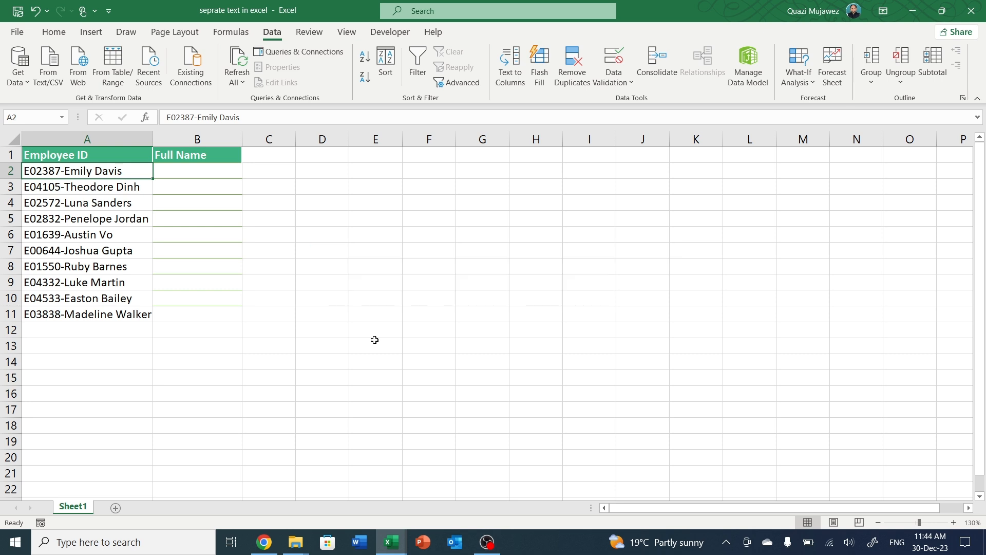
mouse_move(76, 235)
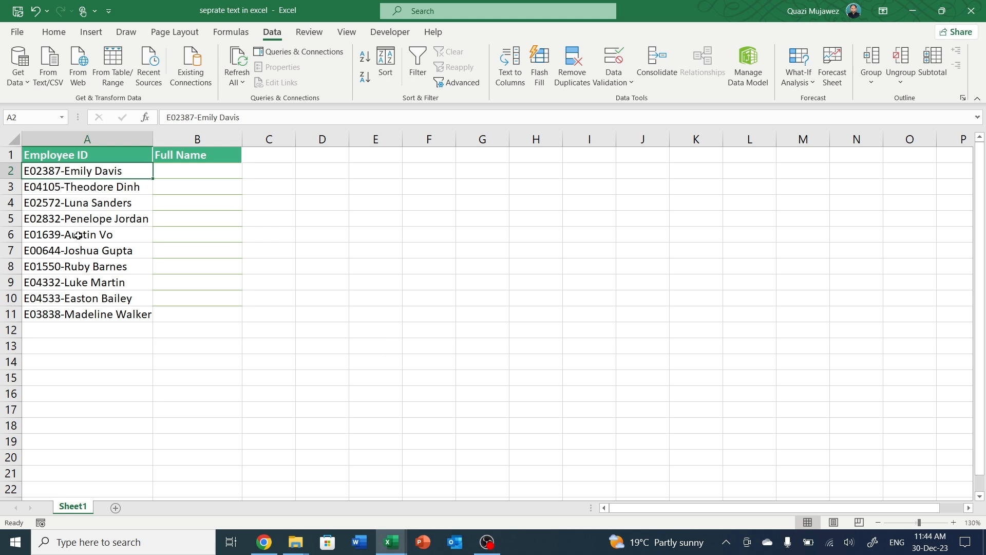
Select the ten Employee ID entries in A2:A11.
drag(87, 171, 86, 202)
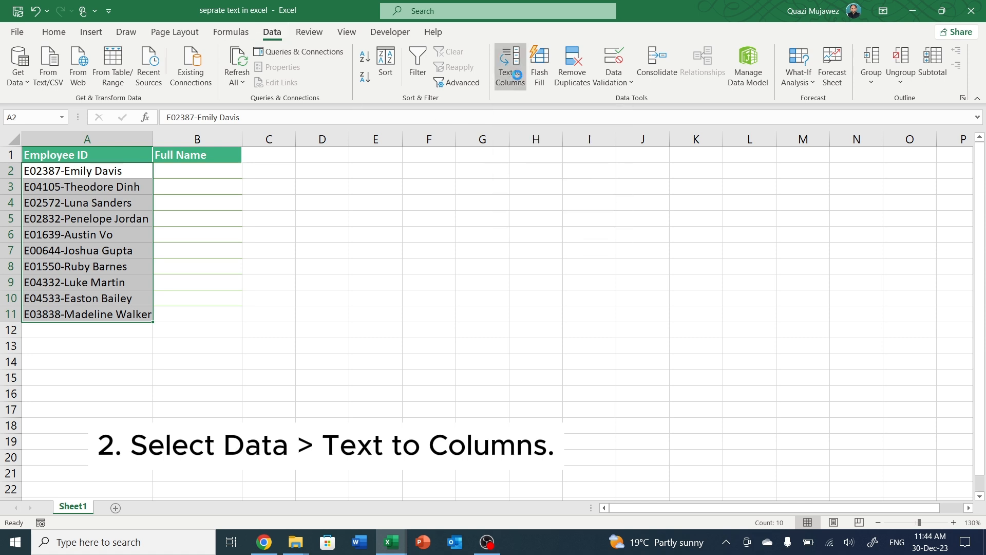
Start Text to Columns on the selection as Delimited data and continue.
click(510, 66)
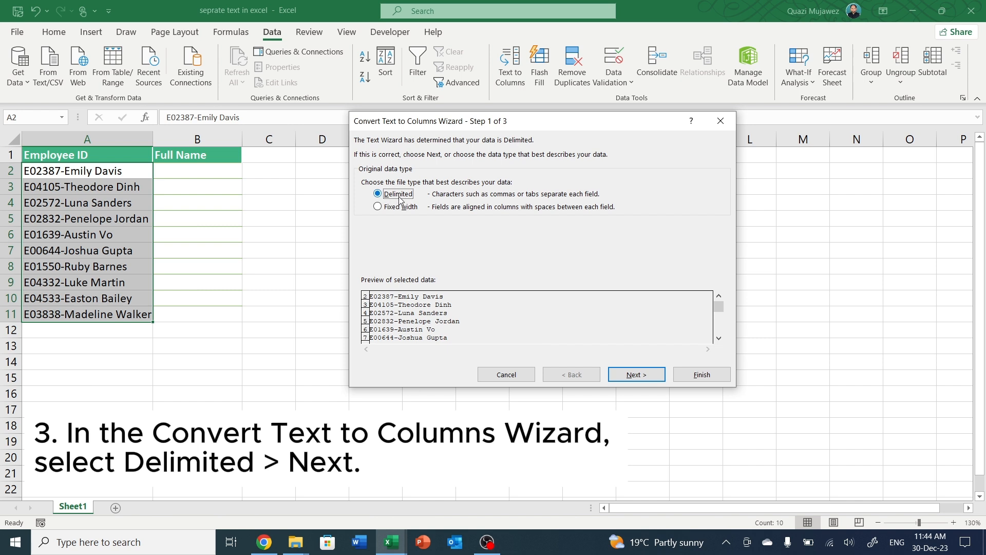
mouse_move(565, 344)
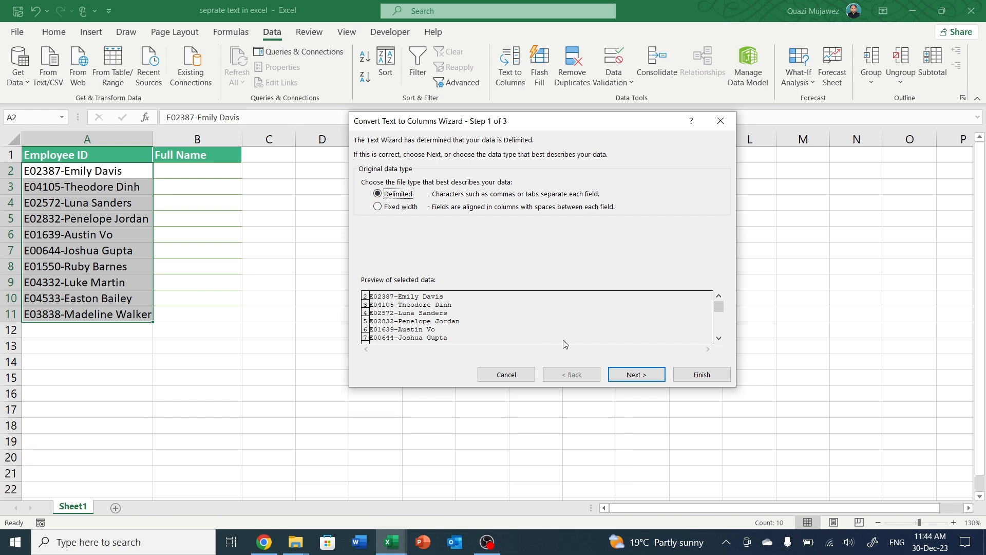
mouse_move(636, 375)
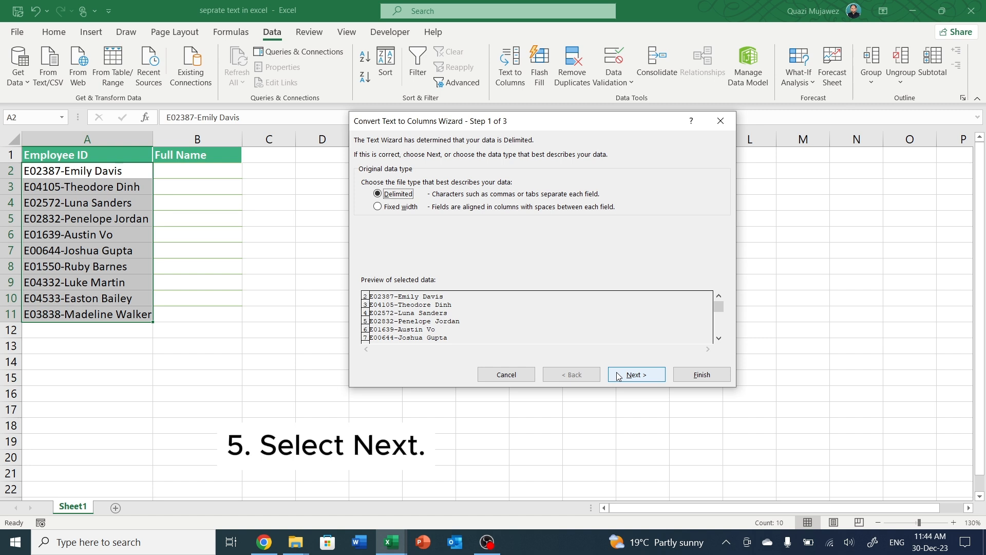
click(636, 375)
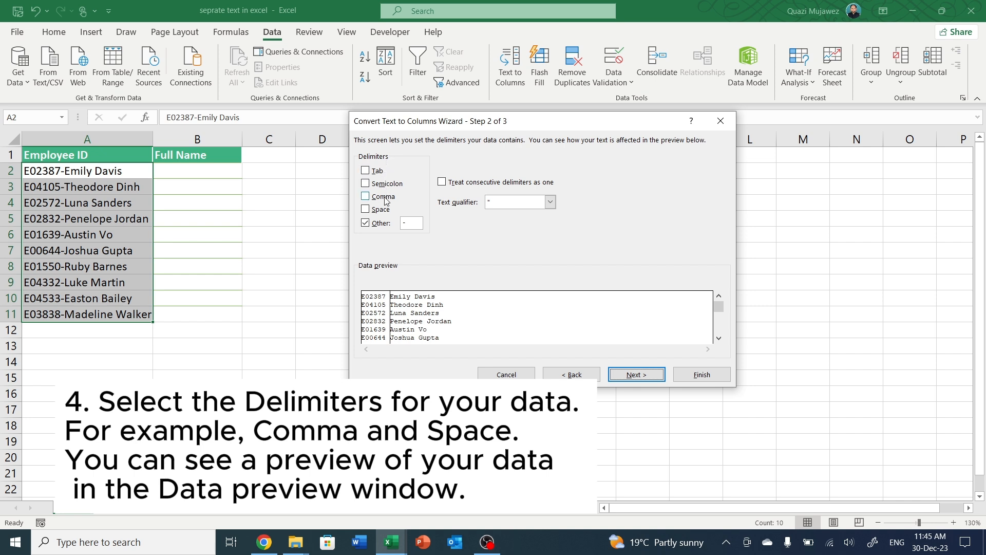
Set the Other delimiter to a hyphen, check the preview, and continue.
click(366, 222)
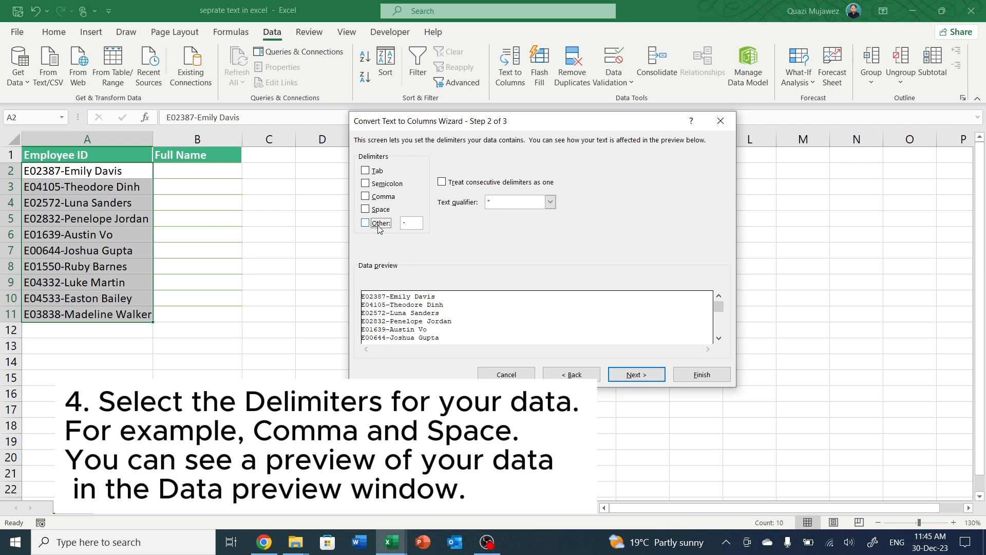
click(365, 222)
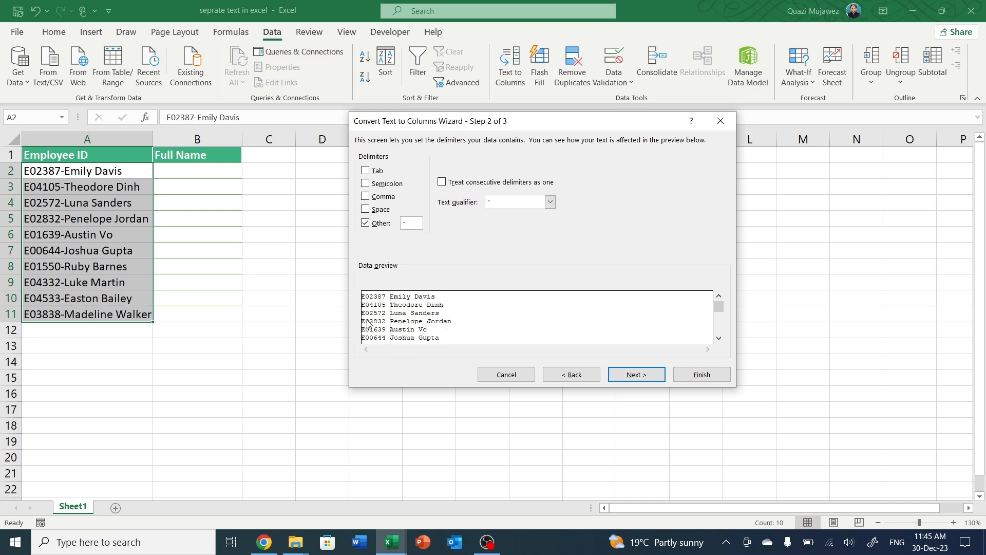
click(411, 223)
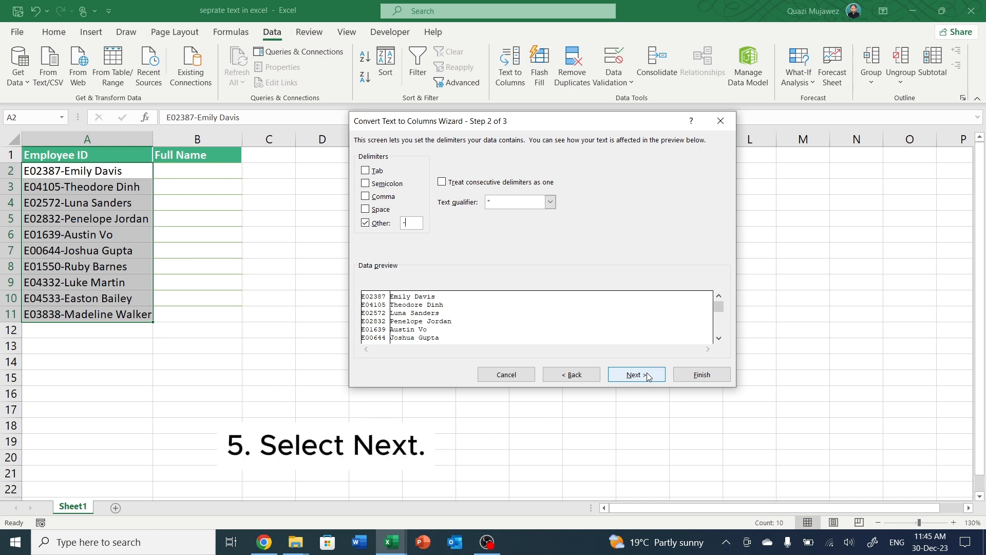
click(636, 374)
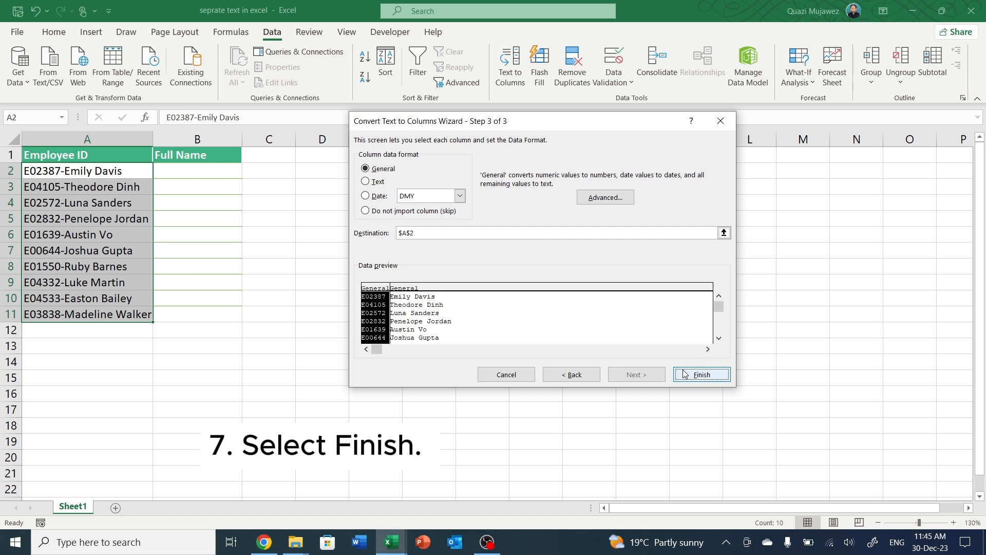
Finish with General format at $A$2 and confirm replacing existing data.
click(701, 375)
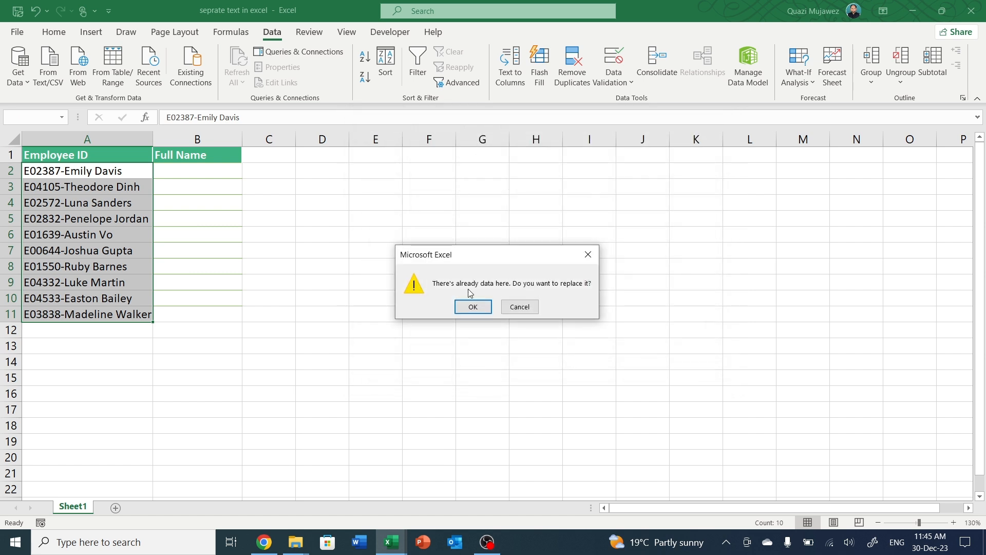
click(472, 307)
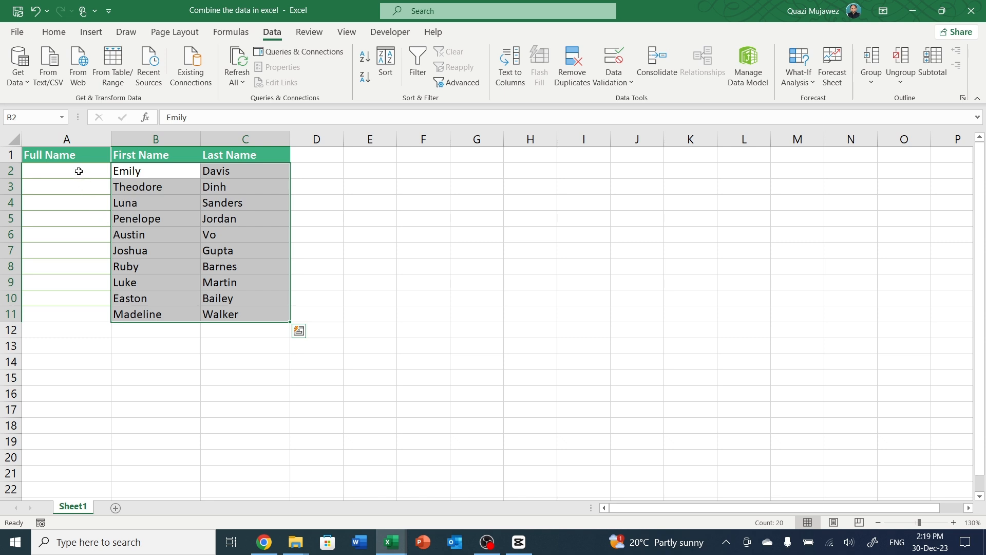
Start a formula with = in Full Name cell A2.
click(67, 171)
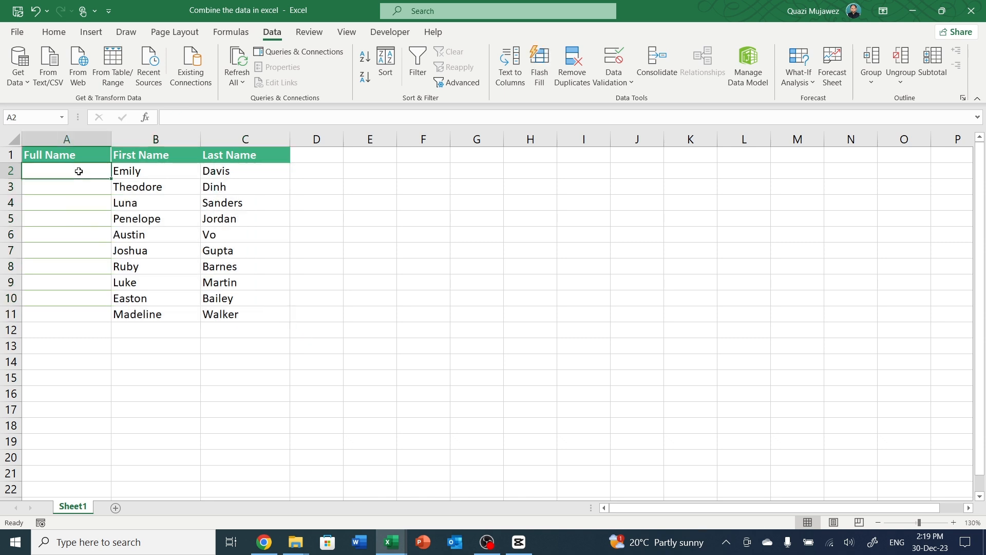
text(=)
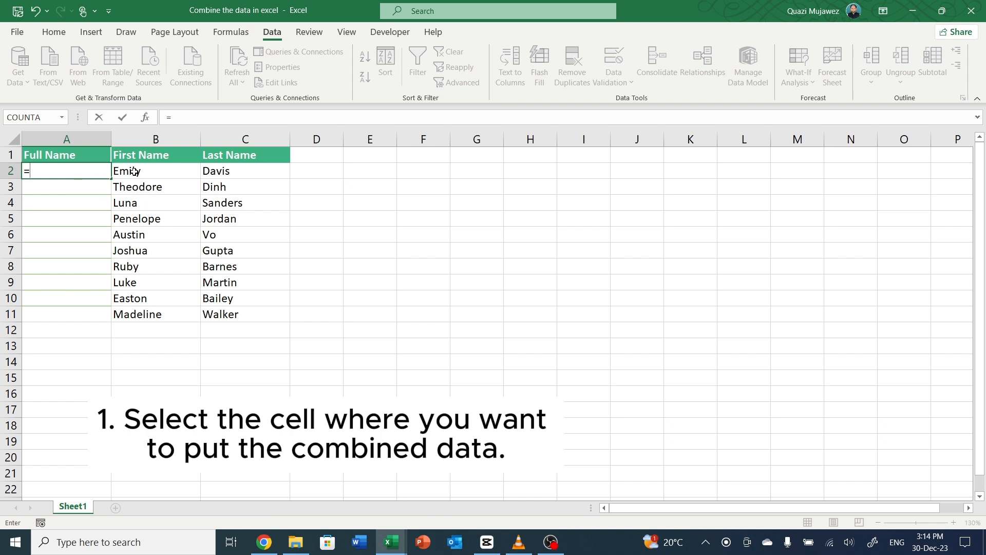
Reference first name B2 and append &" "& for a separating space.
click(155, 171)
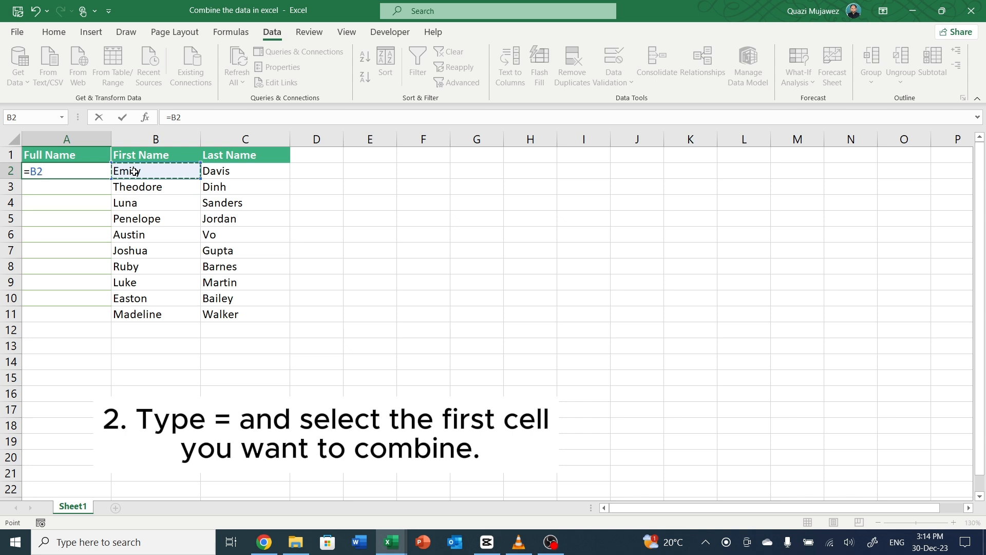
text(&)
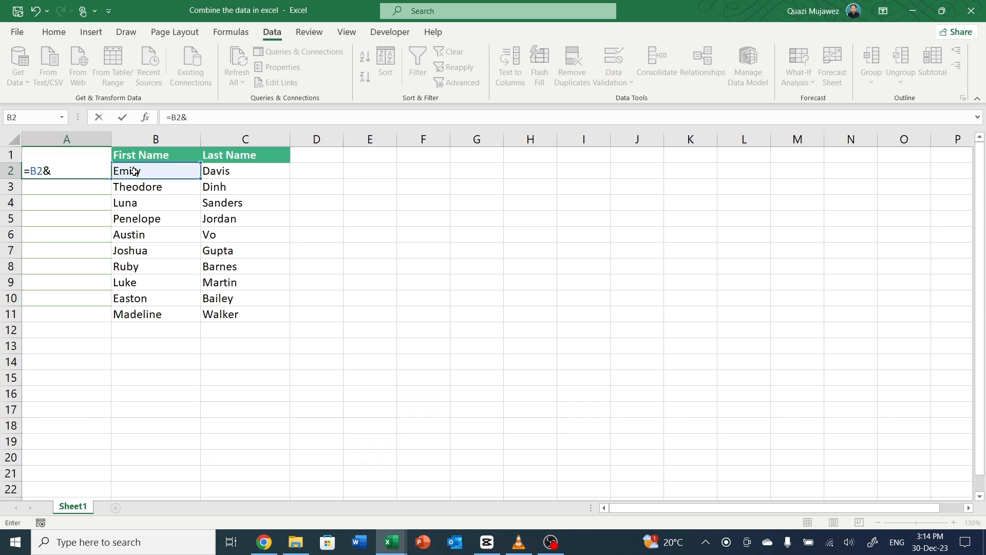
text(")
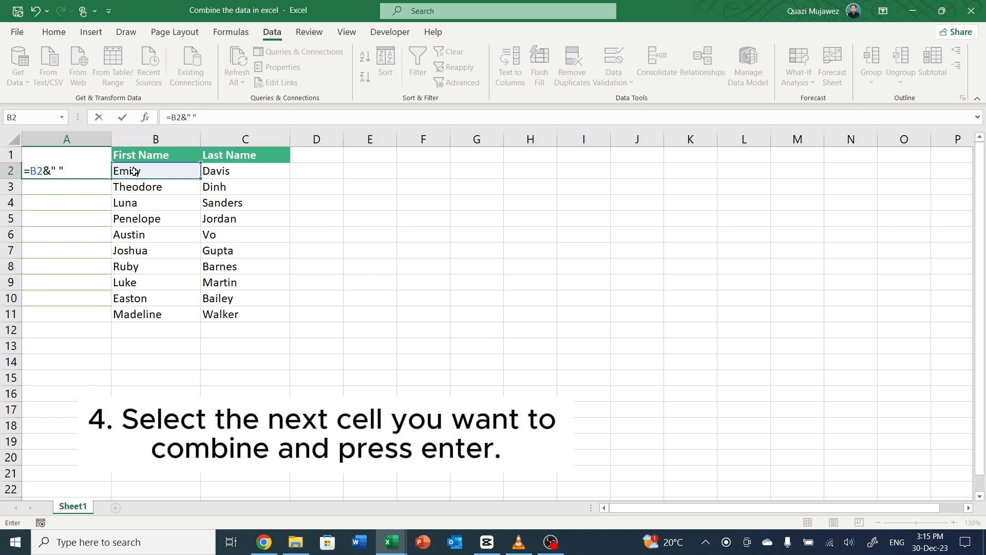
text(&)
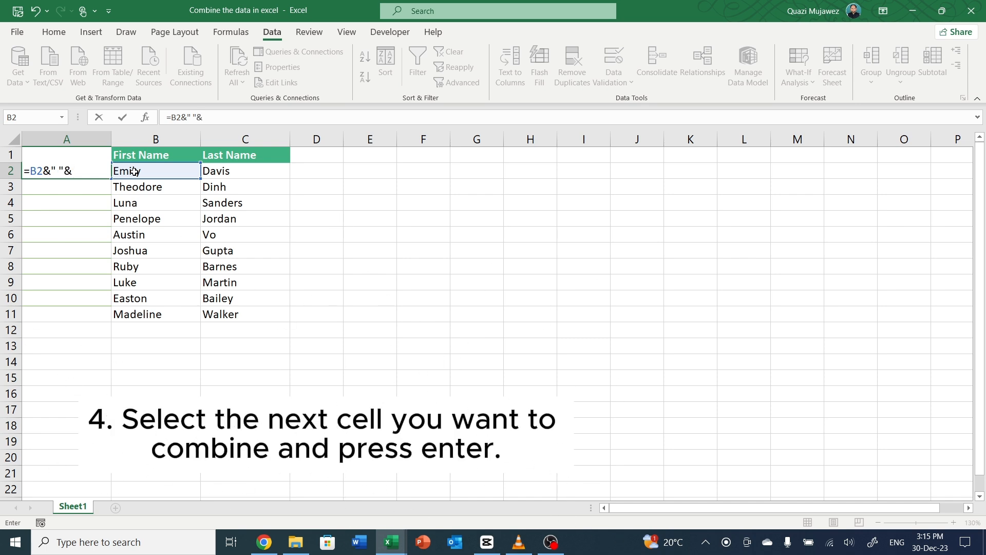